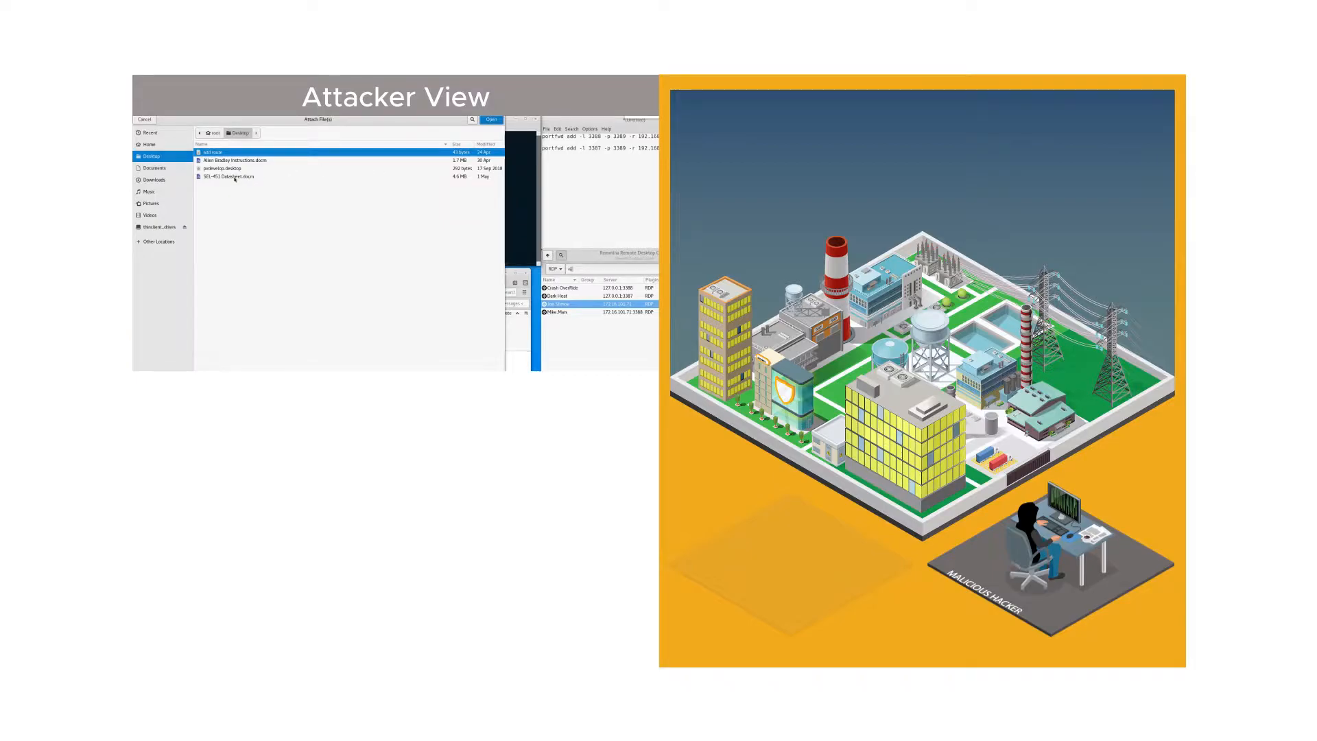
Attach the macro-enabled .docm device manual from the Desktop to the SEL Device Manual email
{"action": "left_click", "coordinate": [491, 119]}
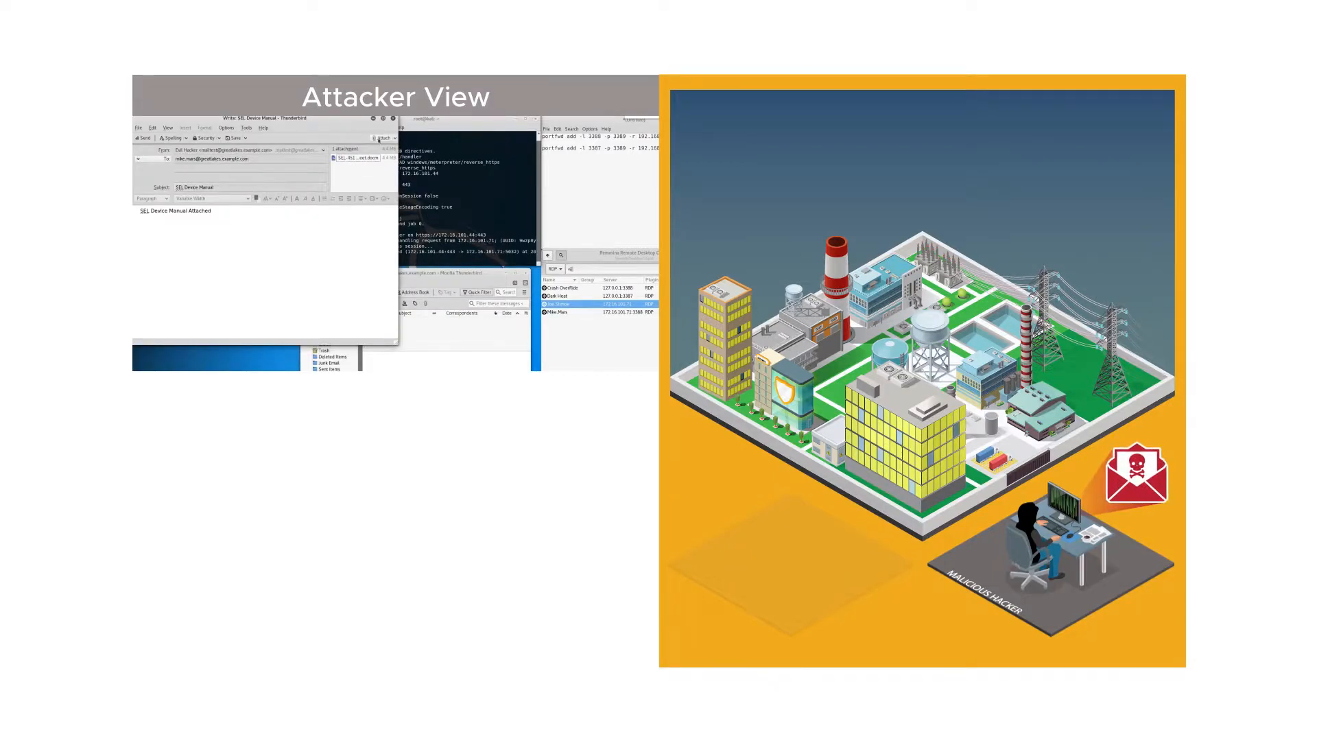